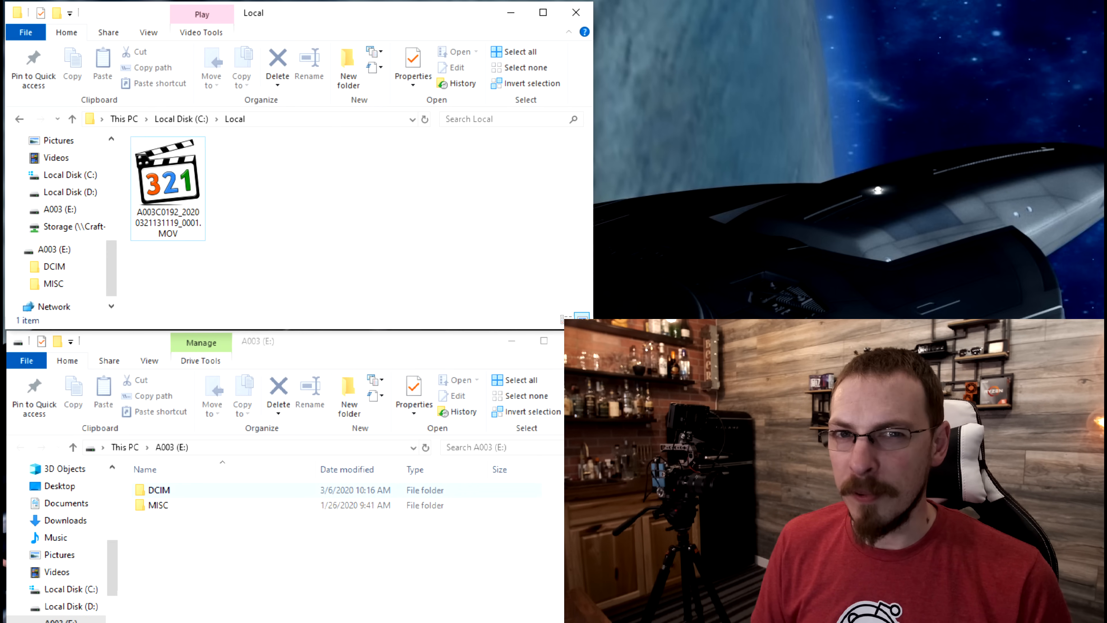
Step: Select the large MOV file in the Local folder to copy it to the A003 (E:) drive
click(167, 170)
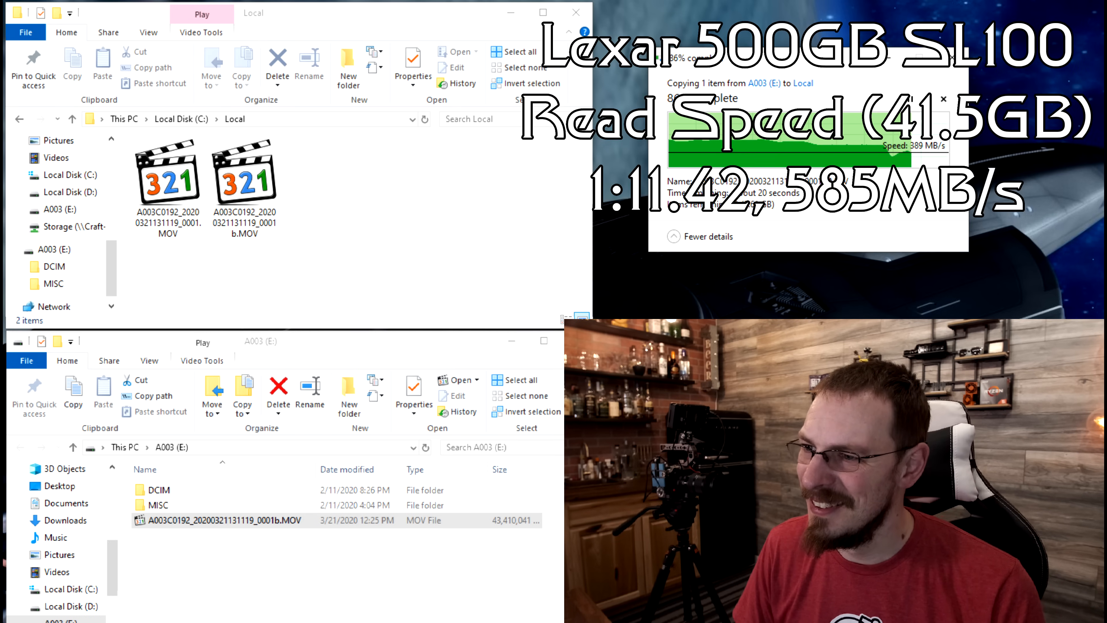
Step: Select the copied-back 0001b MOV in Local to confirm its 41.3 GB size
click(244, 175)
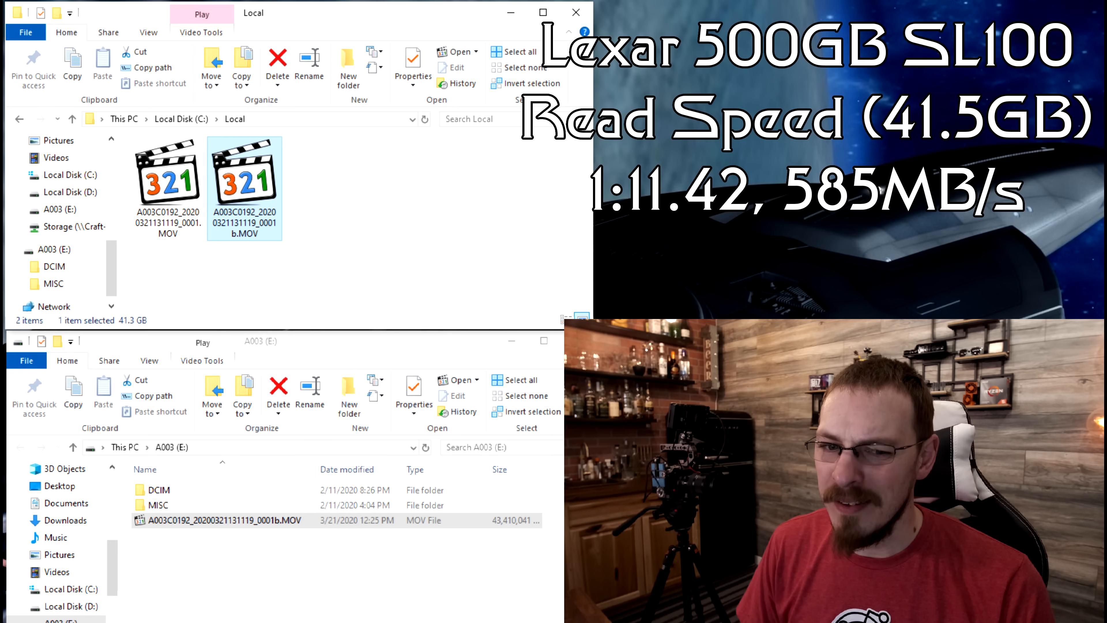